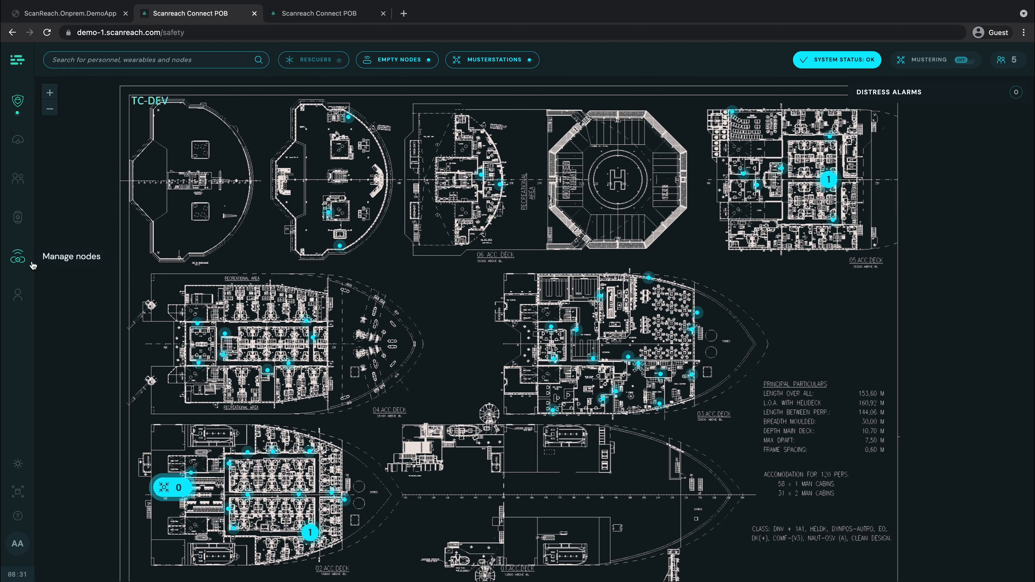
# Go to Manage nodes to see all 86 nodes placed on the vessel deck map.
pyautogui.click(18, 258)
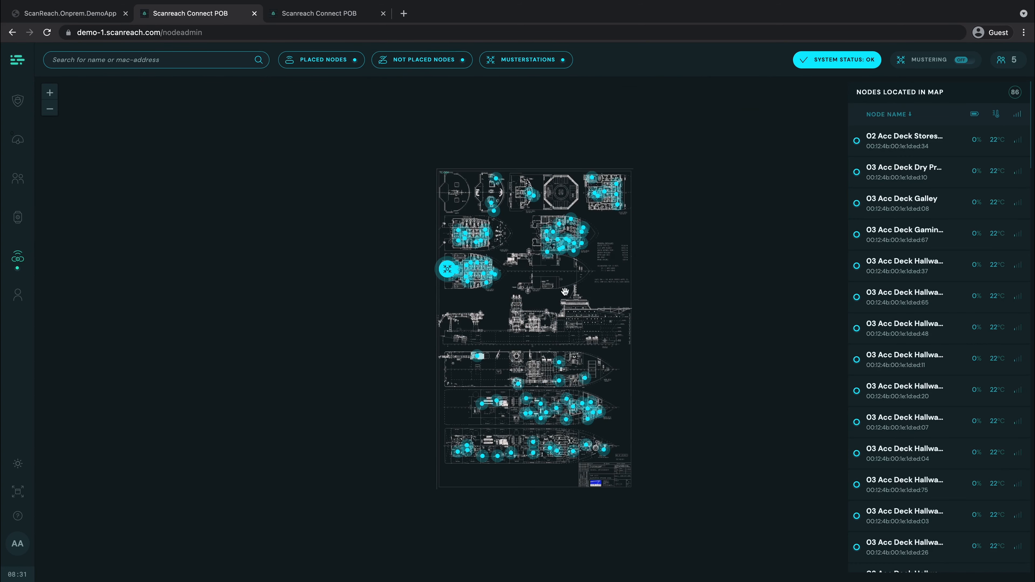
pyautogui.moveTo(983, 99)
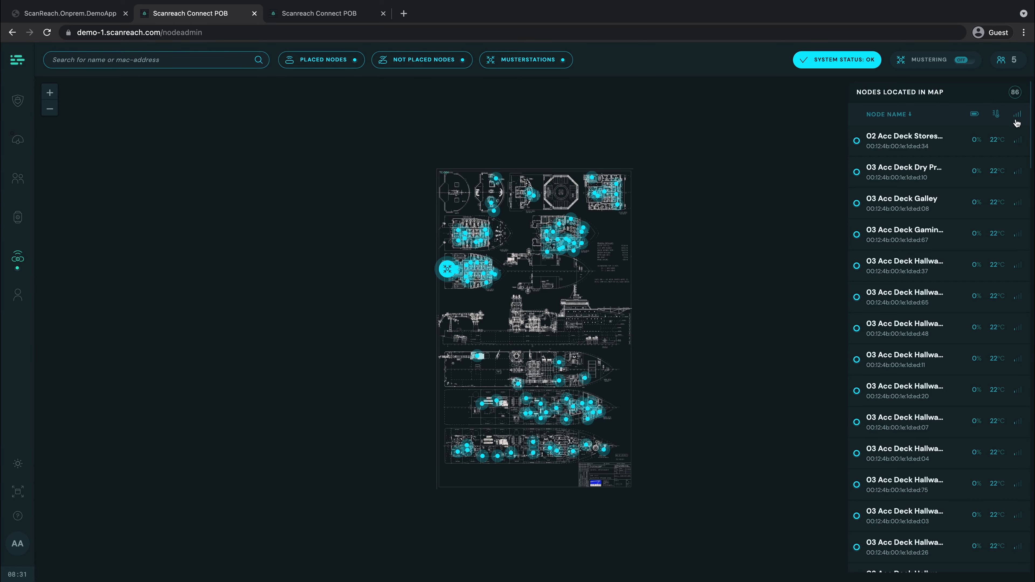
pyautogui.moveTo(800, 126)
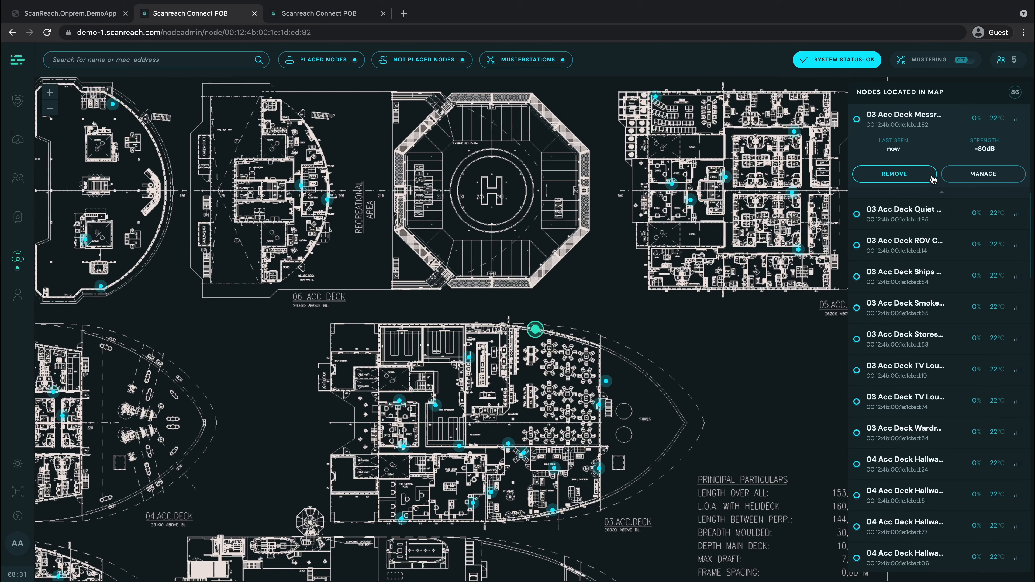
# Bring up the manage-node form for the 03 Acc Deck Messroom PS node.
pyautogui.click(983, 174)
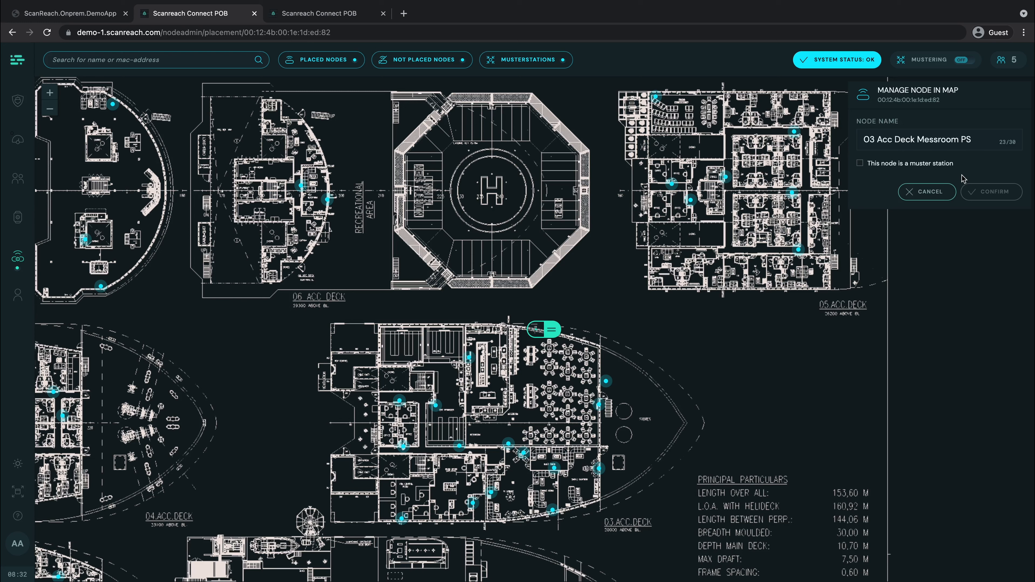
# Mark 03 Acc Deck Messroom PS as a muster station and confirm.
pyautogui.click(859, 163)
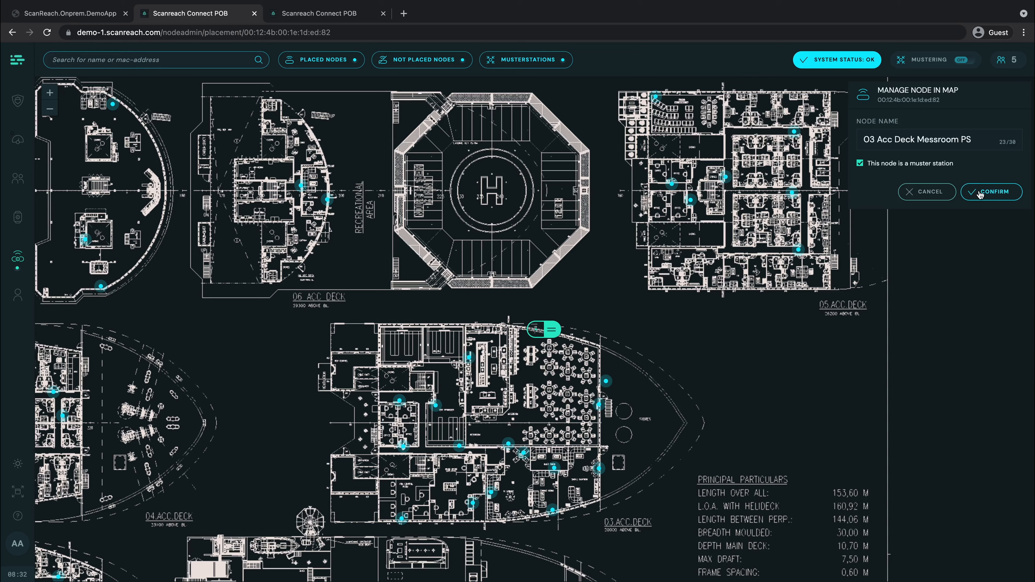
pyautogui.click(991, 191)
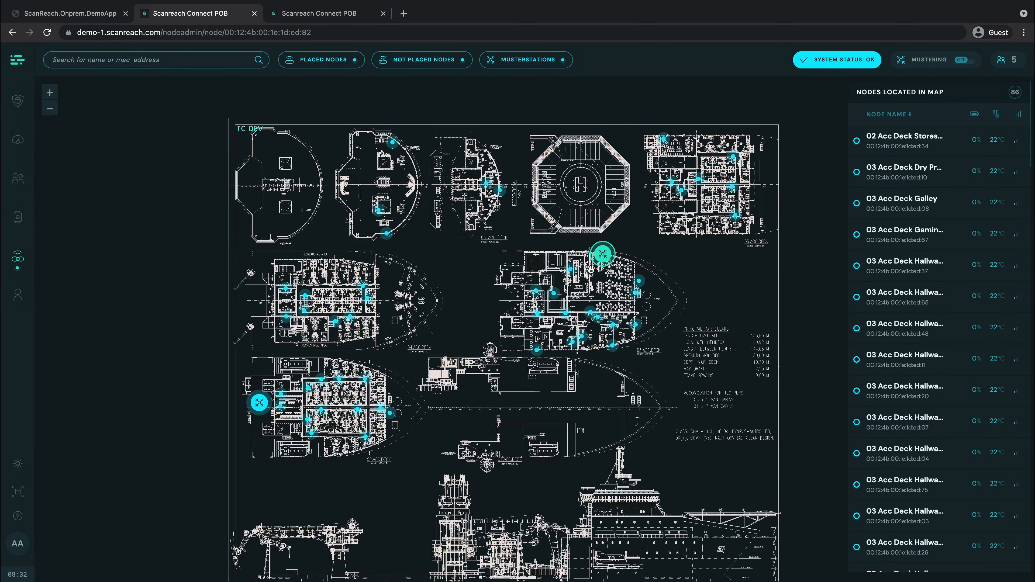
pyautogui.click(904, 139)
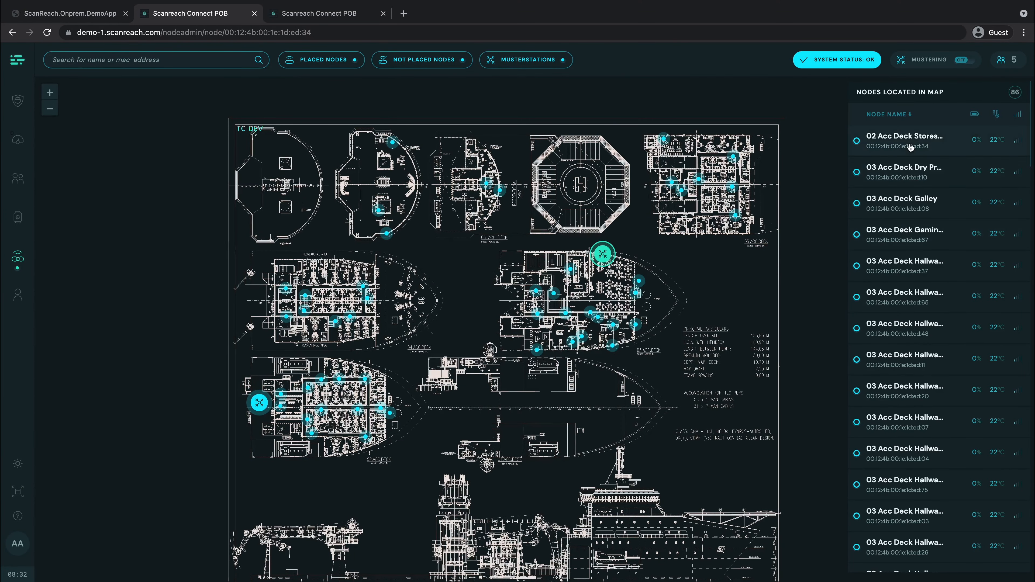
pyautogui.click(903, 140)
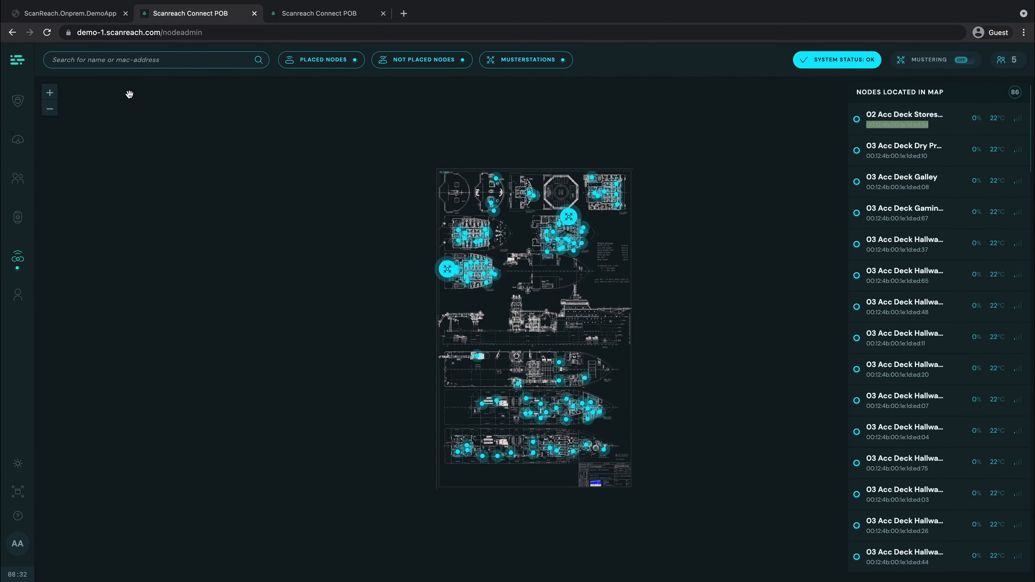
pyautogui.write('e')
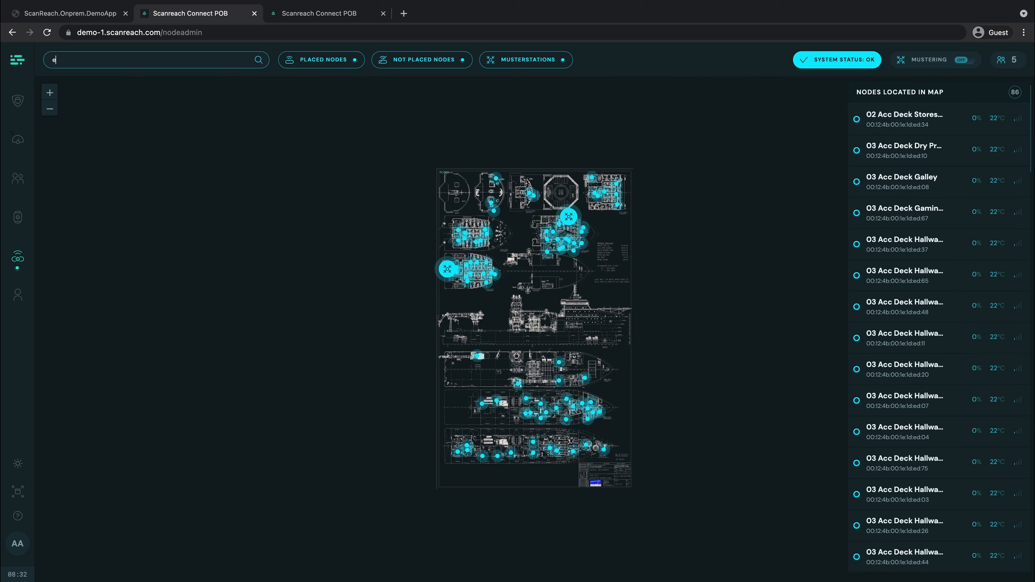
pyautogui.write('d:67')
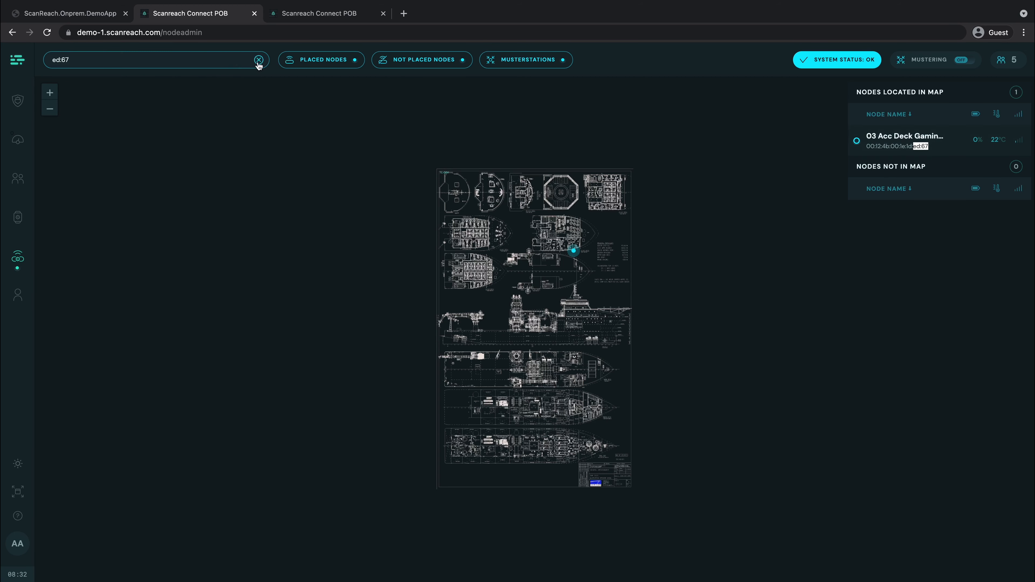
pyautogui.click(259, 59)
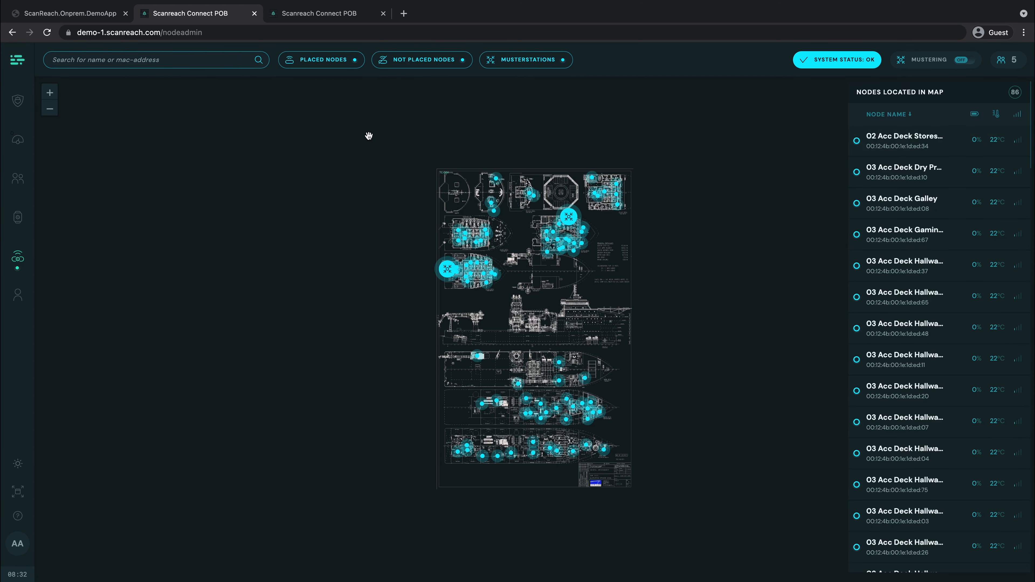
# Hide muster stations and unplaced nodes so only the 84 placed nodes show.
pyautogui.click(526, 60)
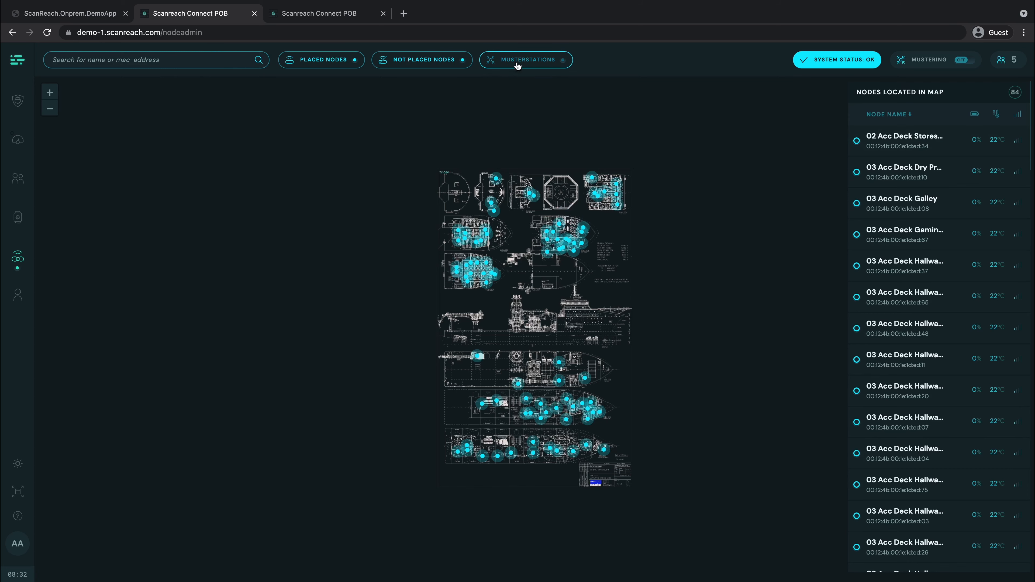
pyautogui.click(320, 59)
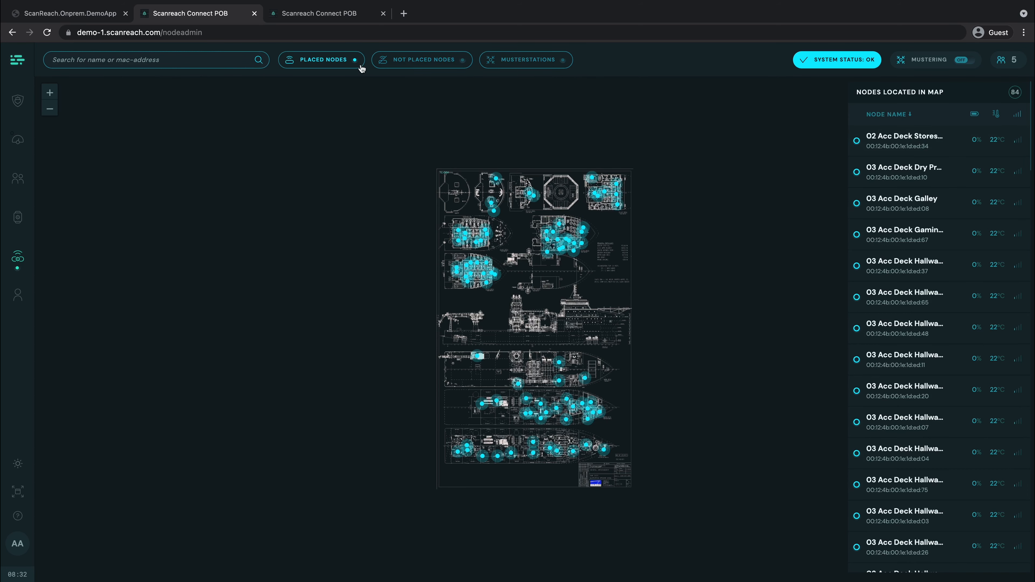
pyautogui.click(526, 59)
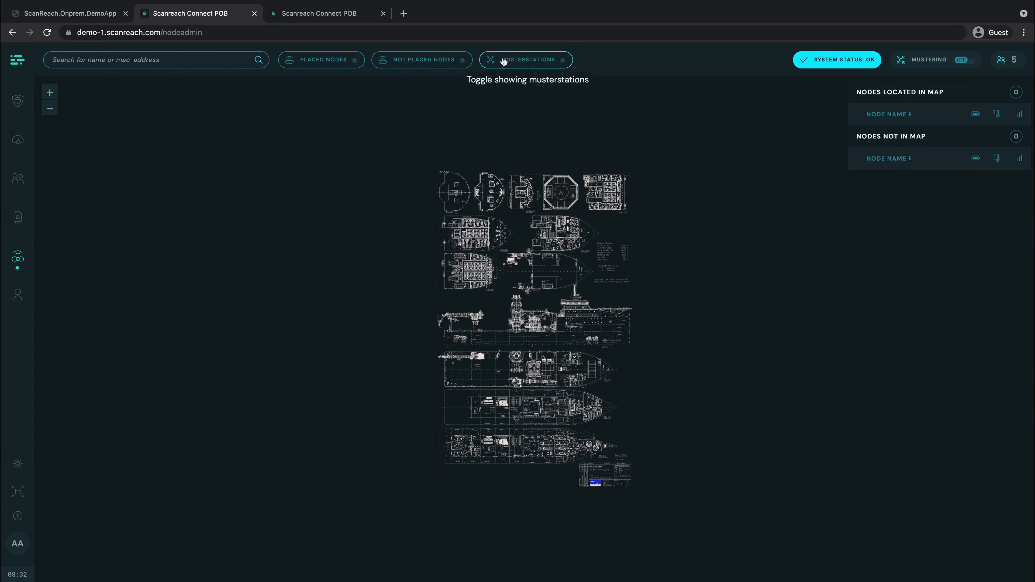
pyautogui.moveTo(418, 74)
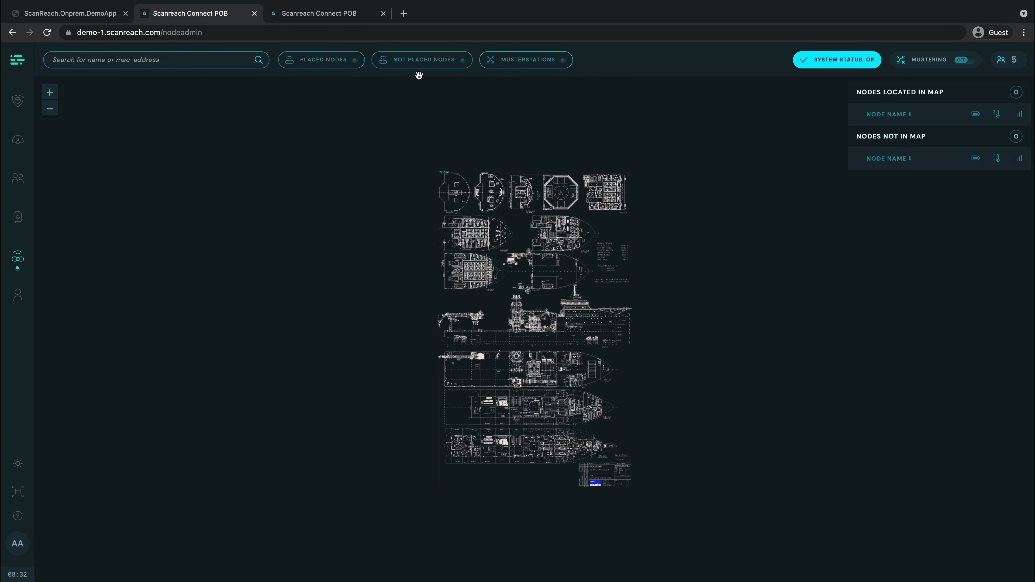
pyautogui.click(322, 59)
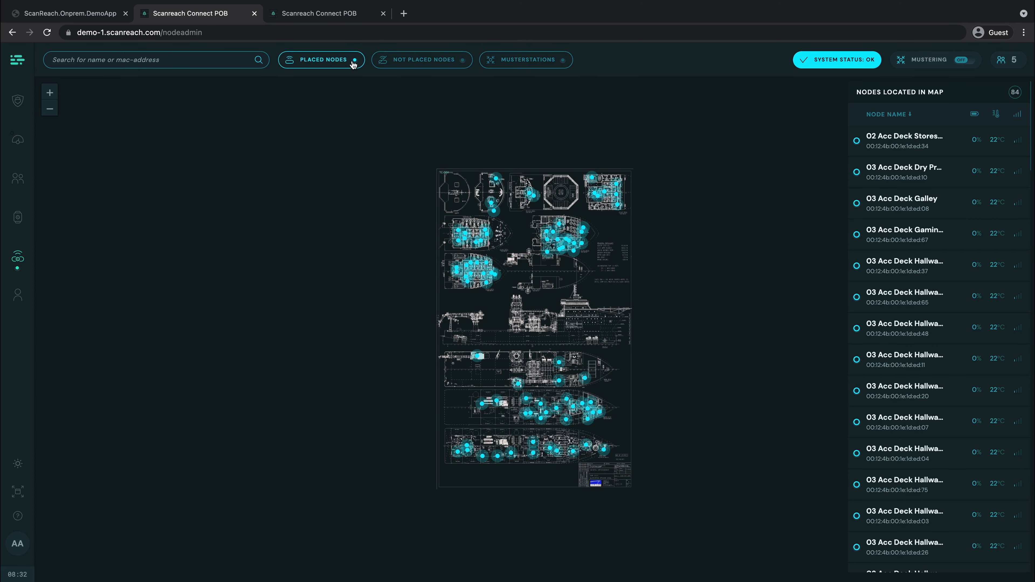